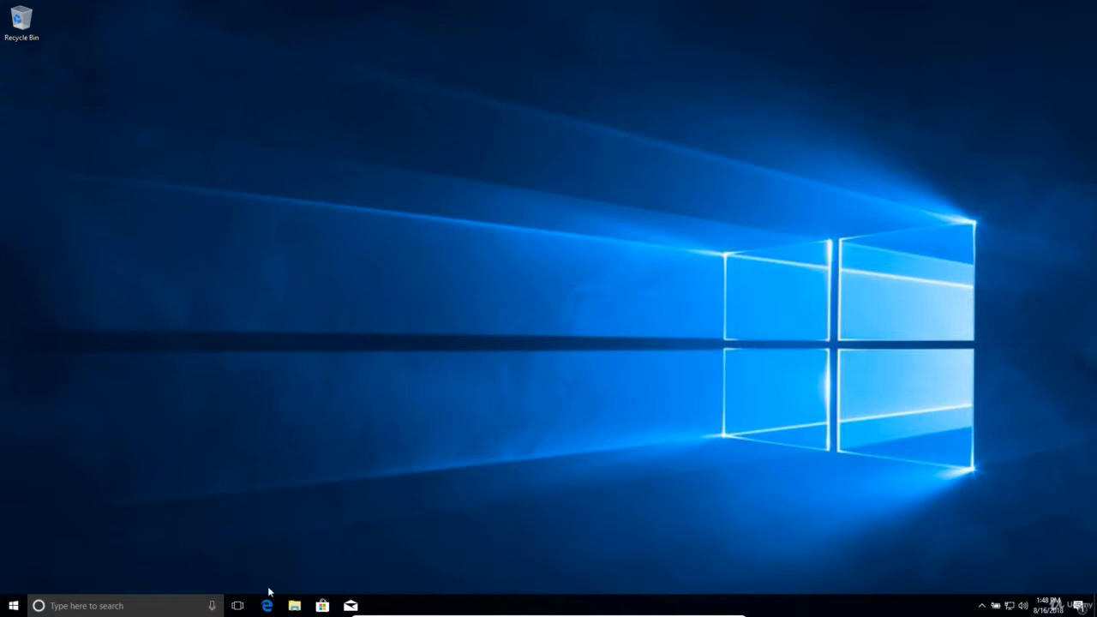
Launch Microsoft Edge from the taskbar.
click(268, 604)
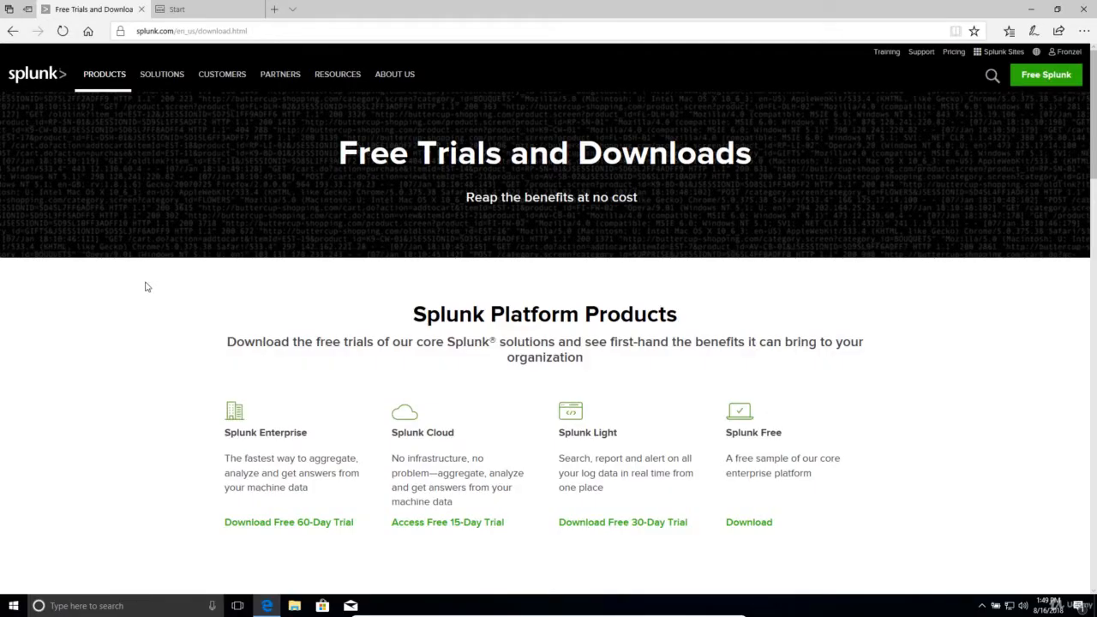
mouse_move(135, 318)
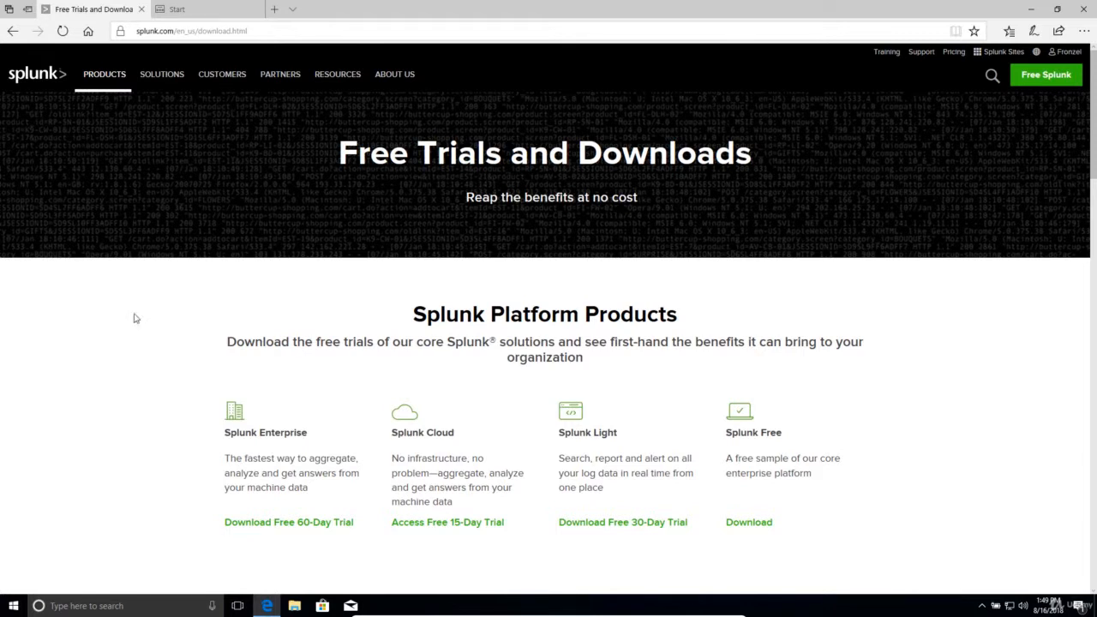
mouse_move(238, 418)
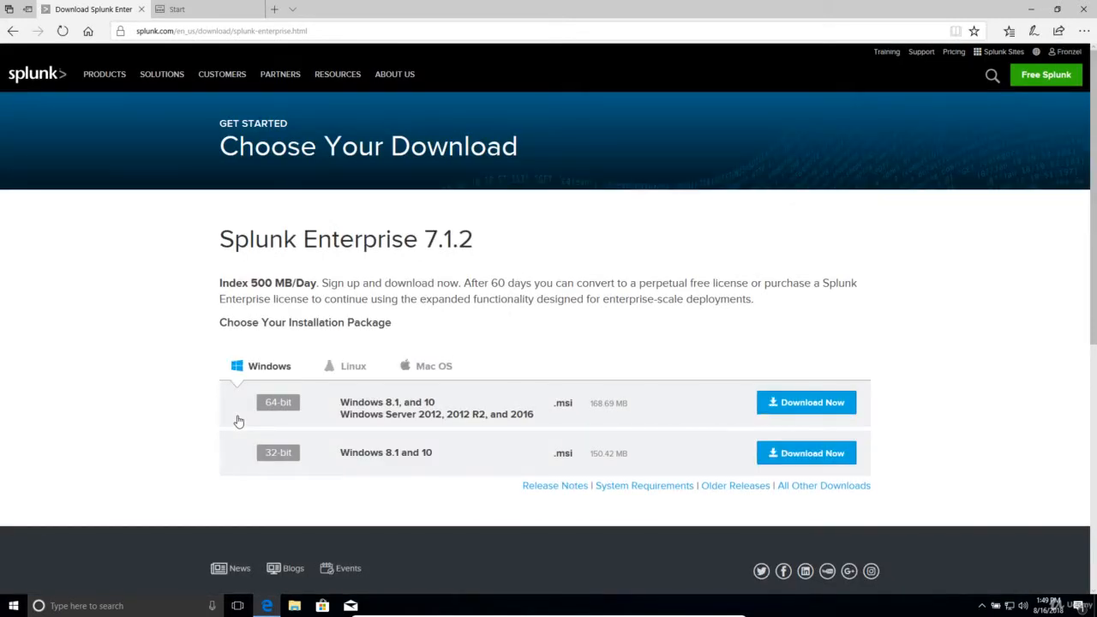
mouse_move(256, 373)
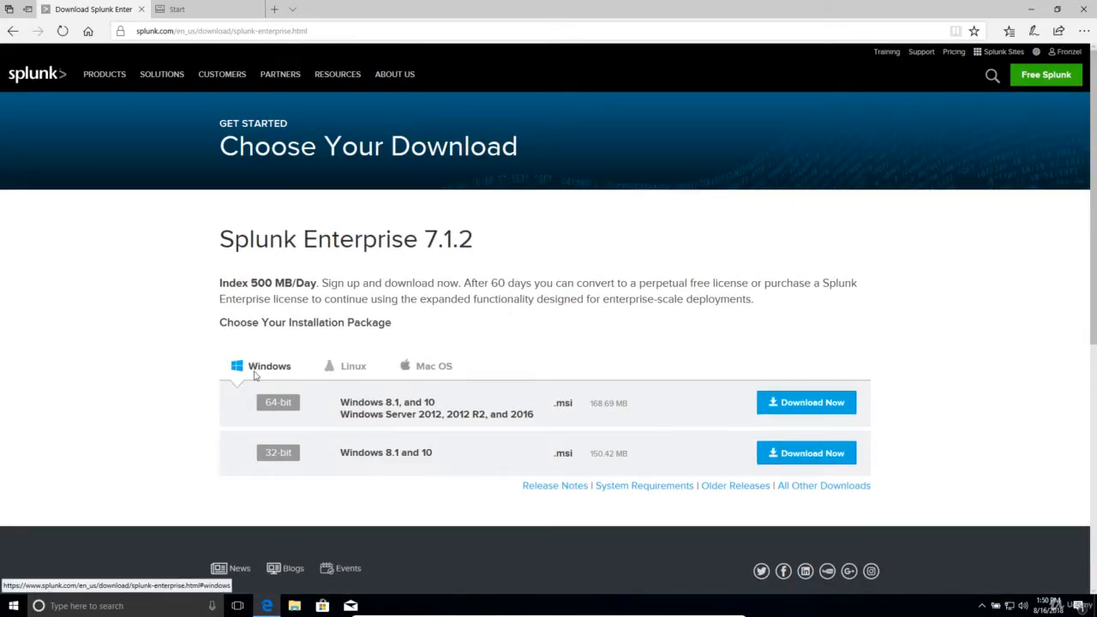
mouse_move(792, 302)
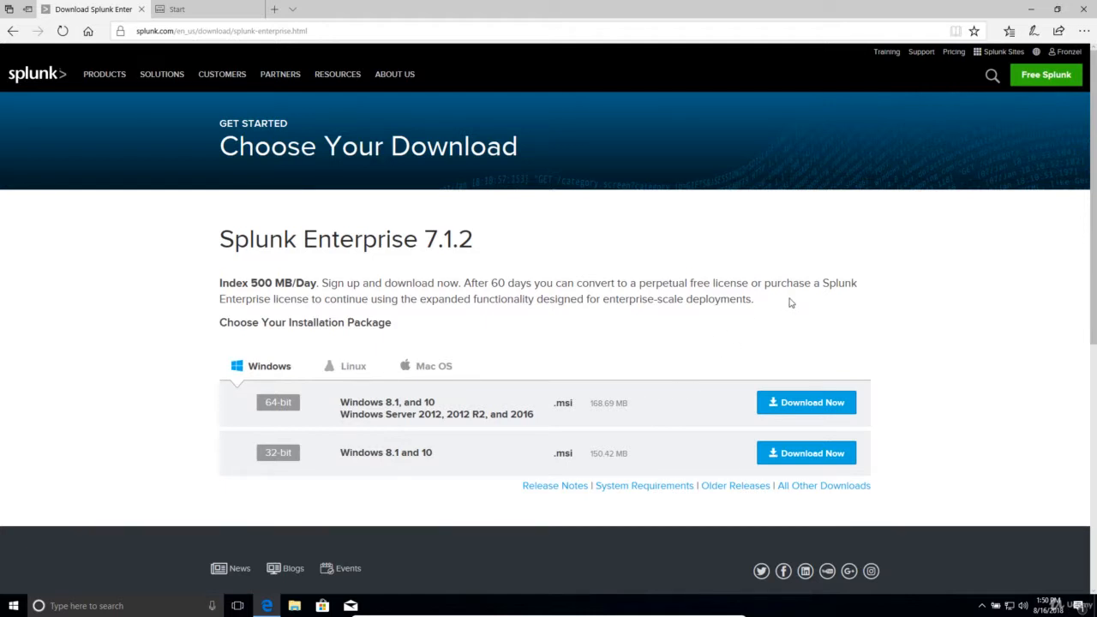
mouse_move(500, 478)
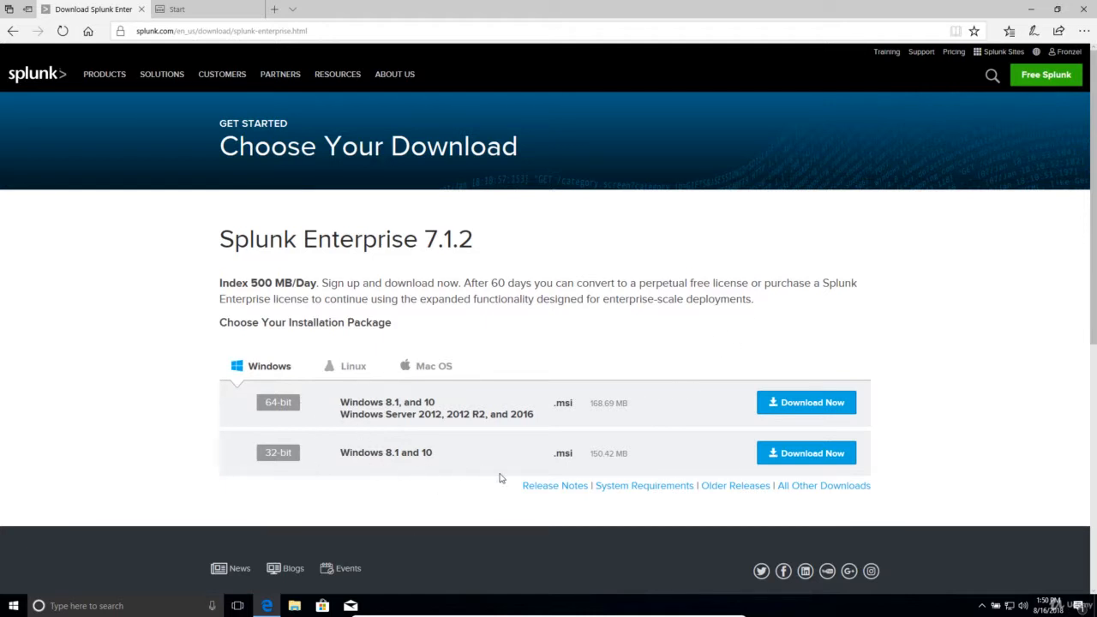
mouse_move(803, 408)
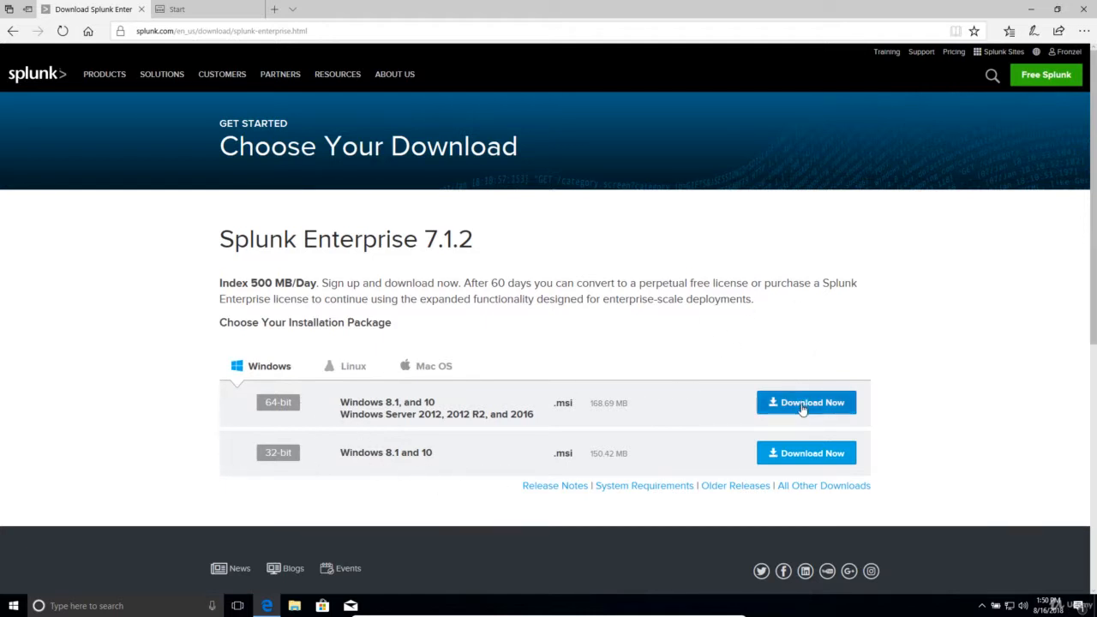
Download the Splunk Enterprise 7.1.2 Windows 64-bit installer and run it.
click(806, 402)
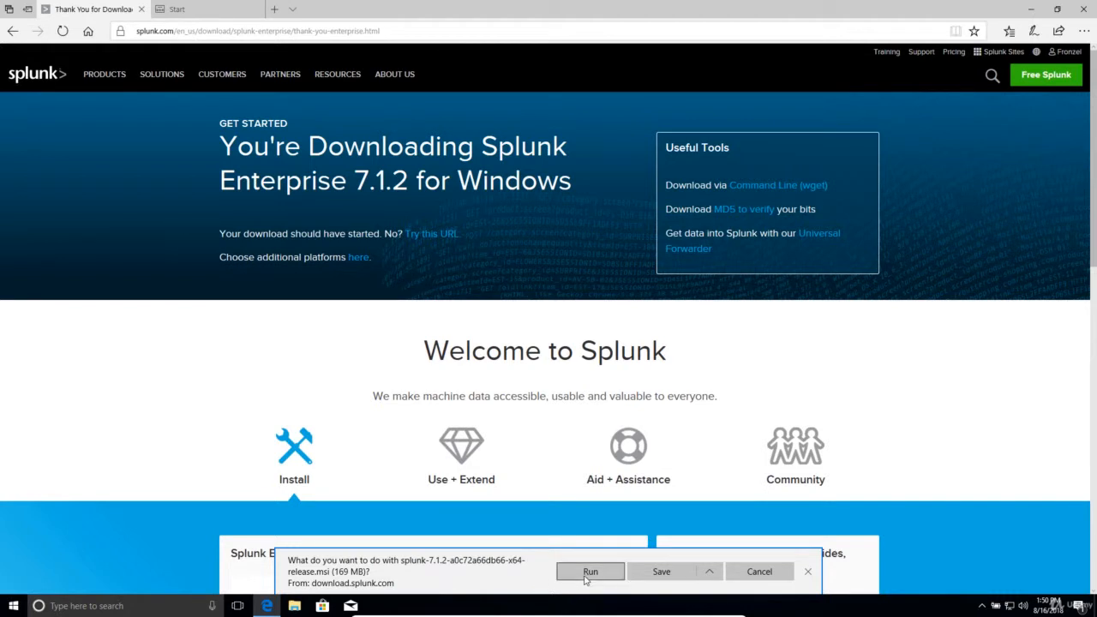
click(590, 572)
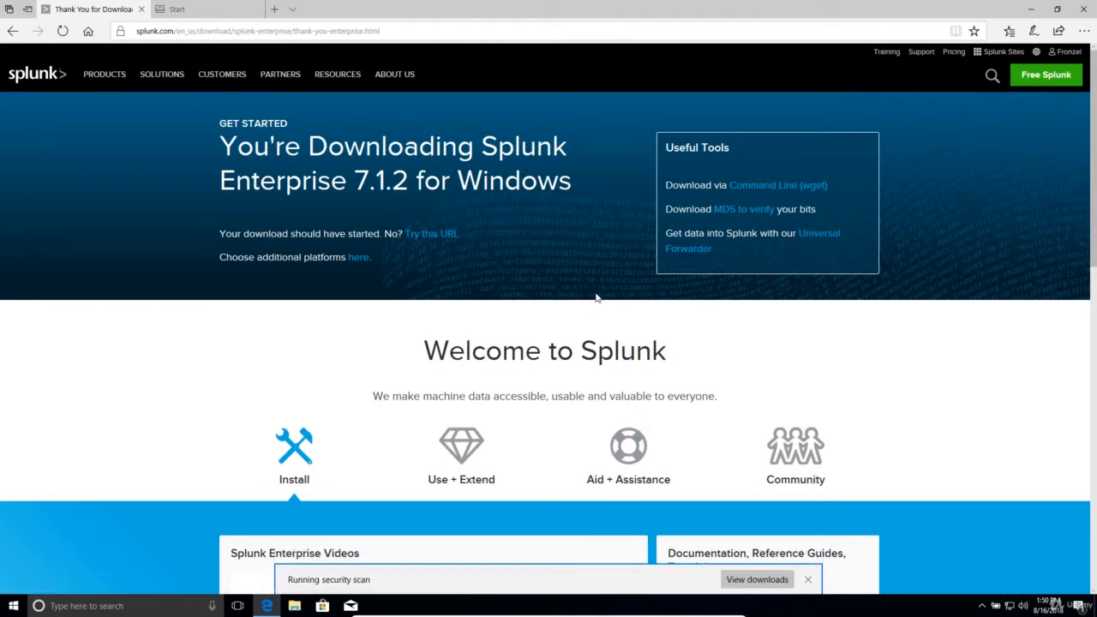
click(811, 579)
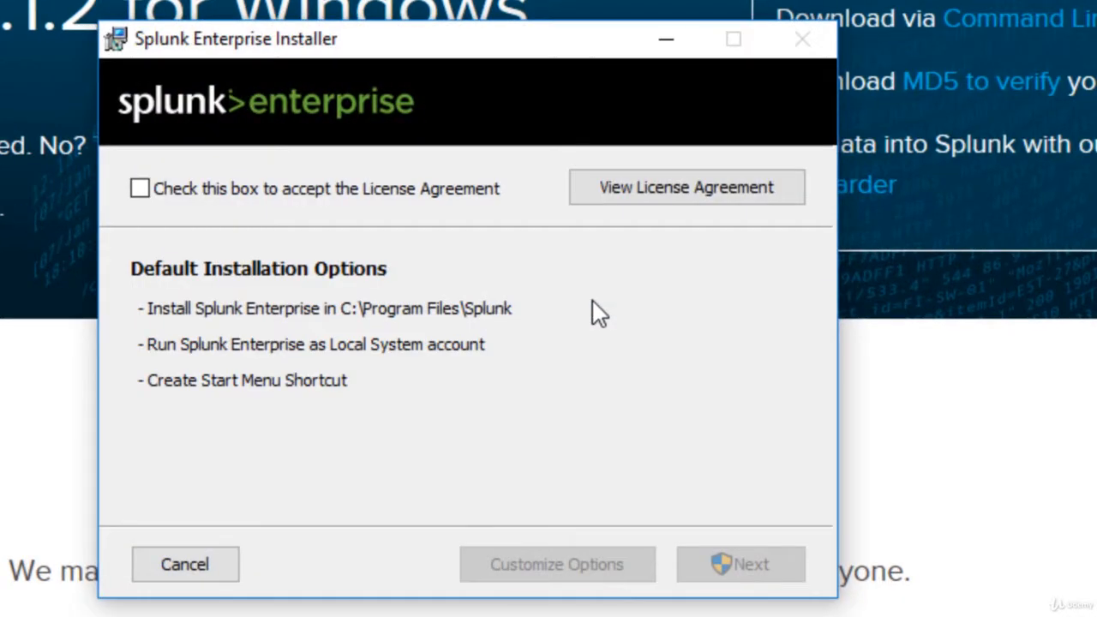
Accept the license, keep C:\Program Files\Splunk\ and the Local System account.
click(139, 189)
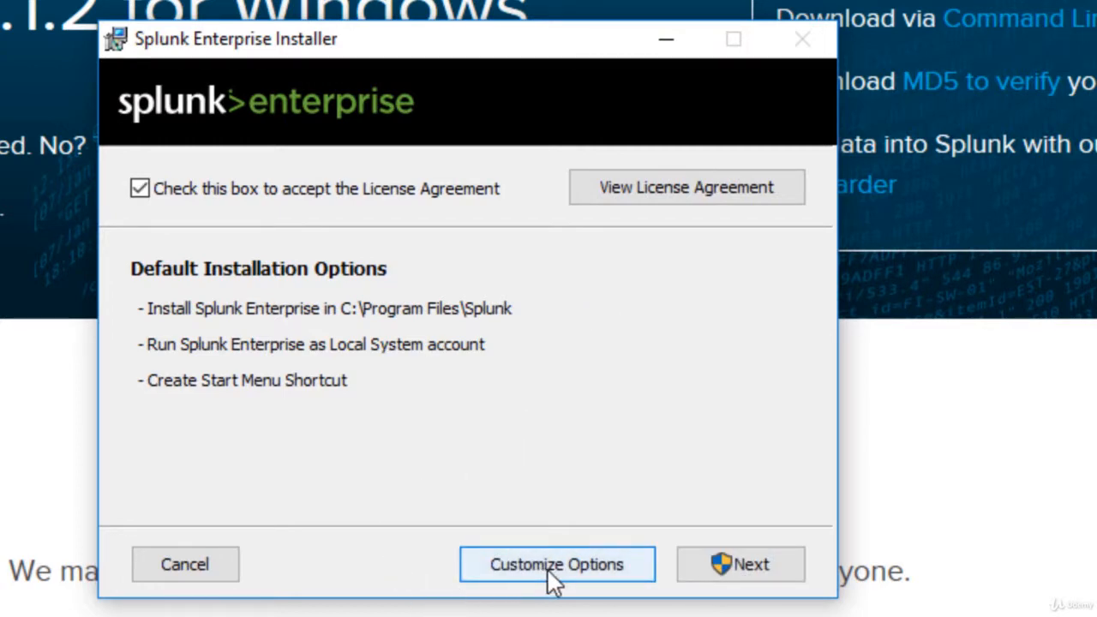
click(559, 564)
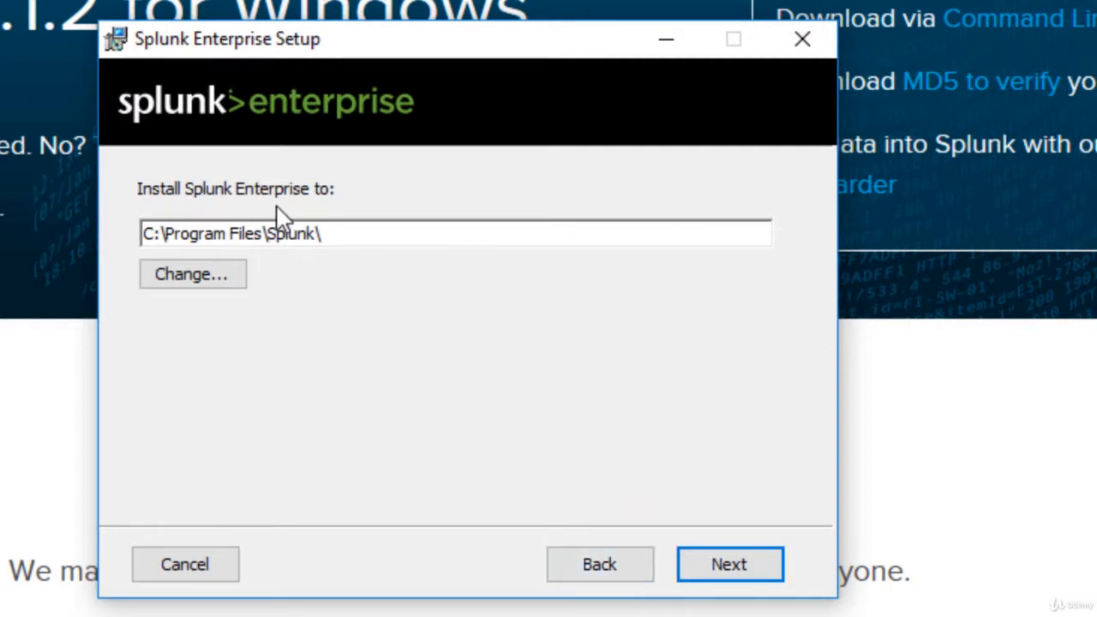
mouse_move(387, 210)
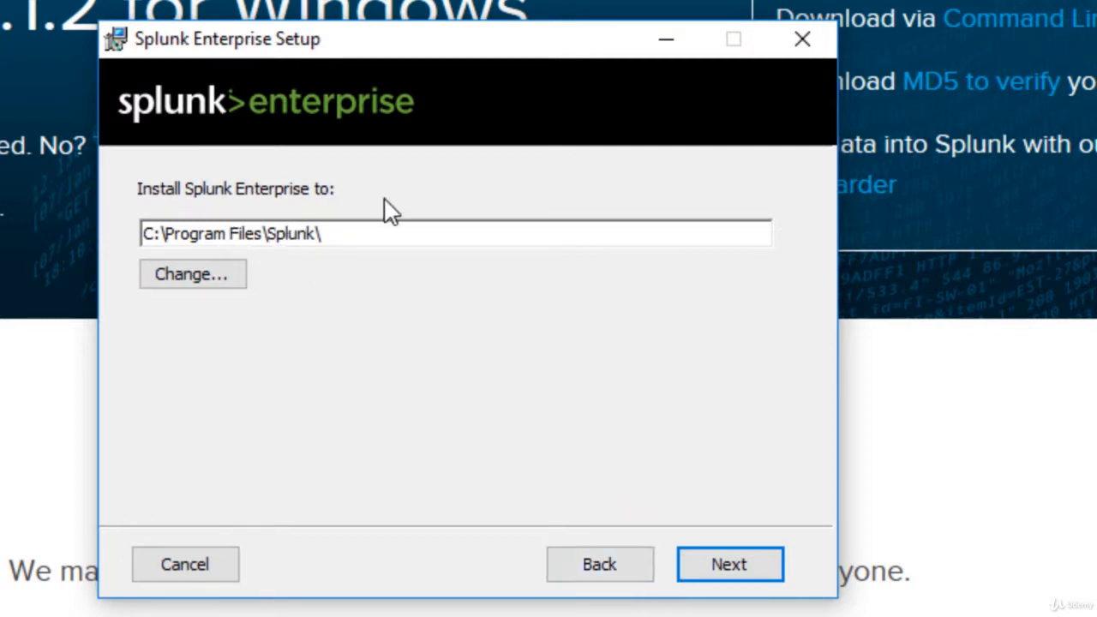
mouse_move(547, 462)
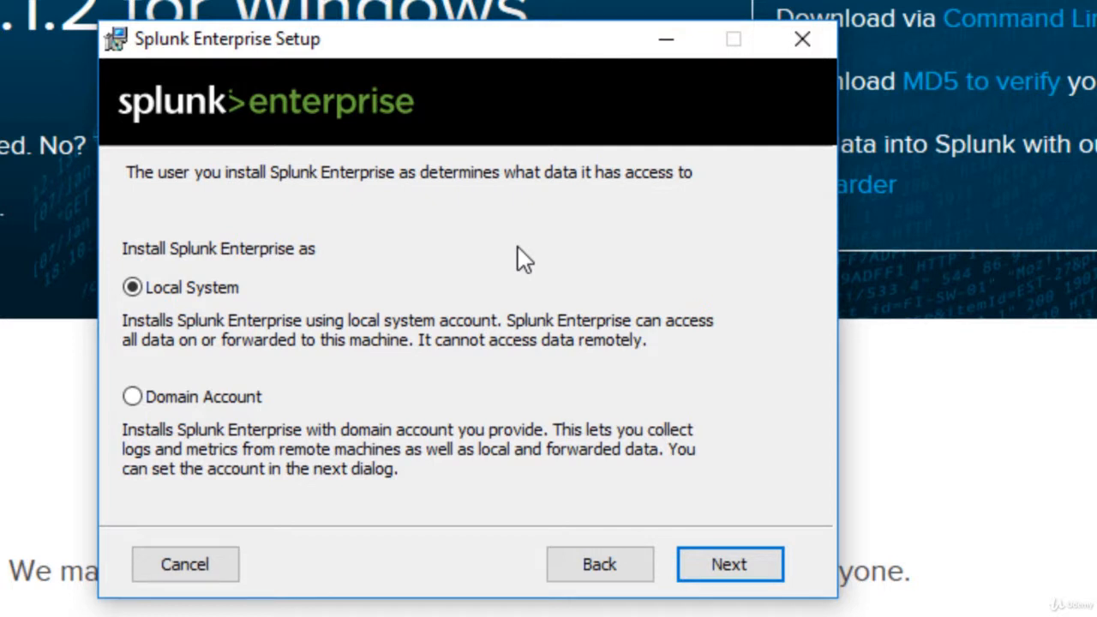
mouse_move(200, 460)
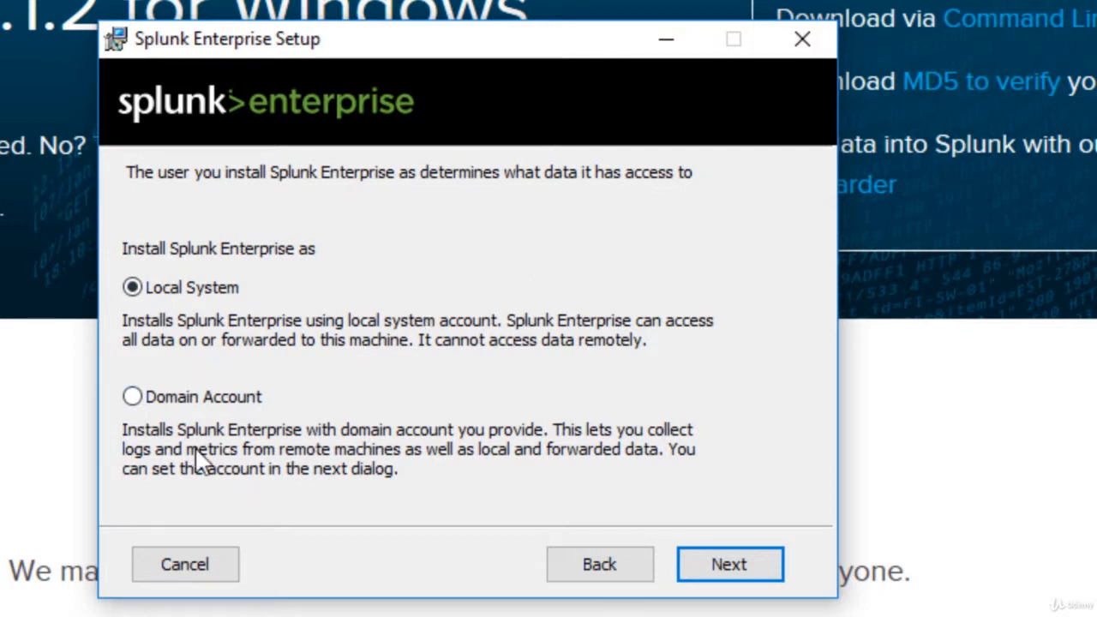
mouse_move(526, 437)
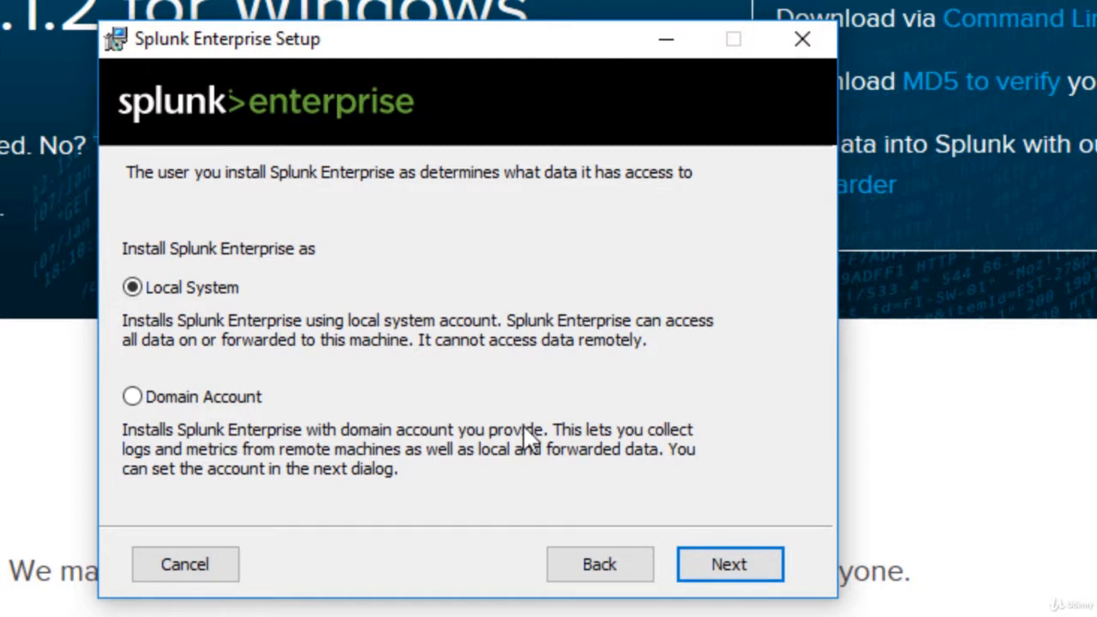
mouse_move(319, 348)
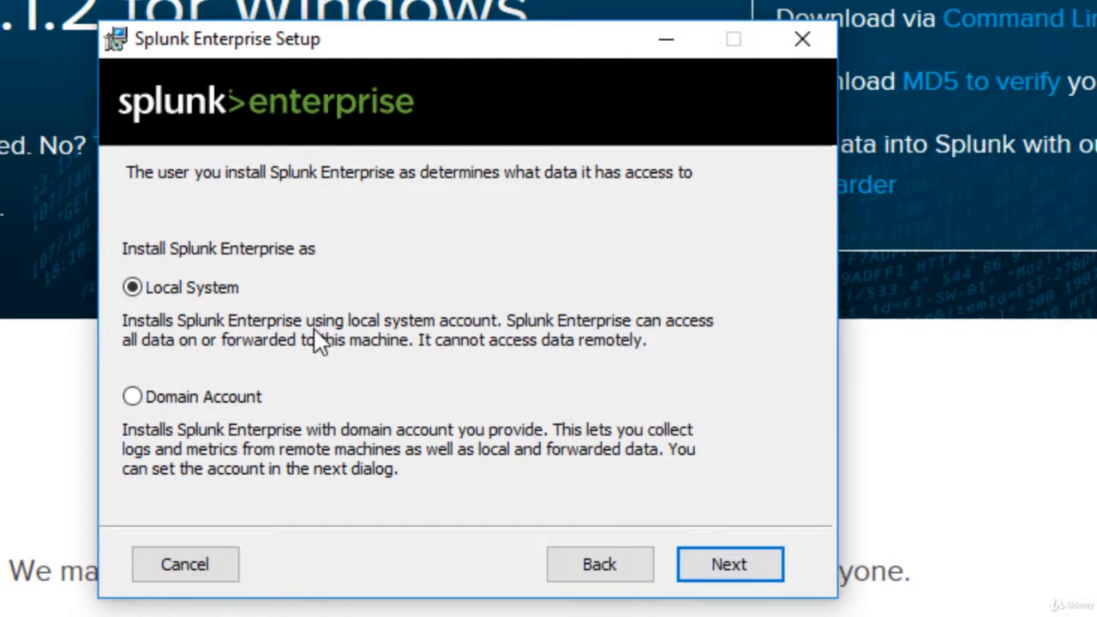
mouse_move(729, 542)
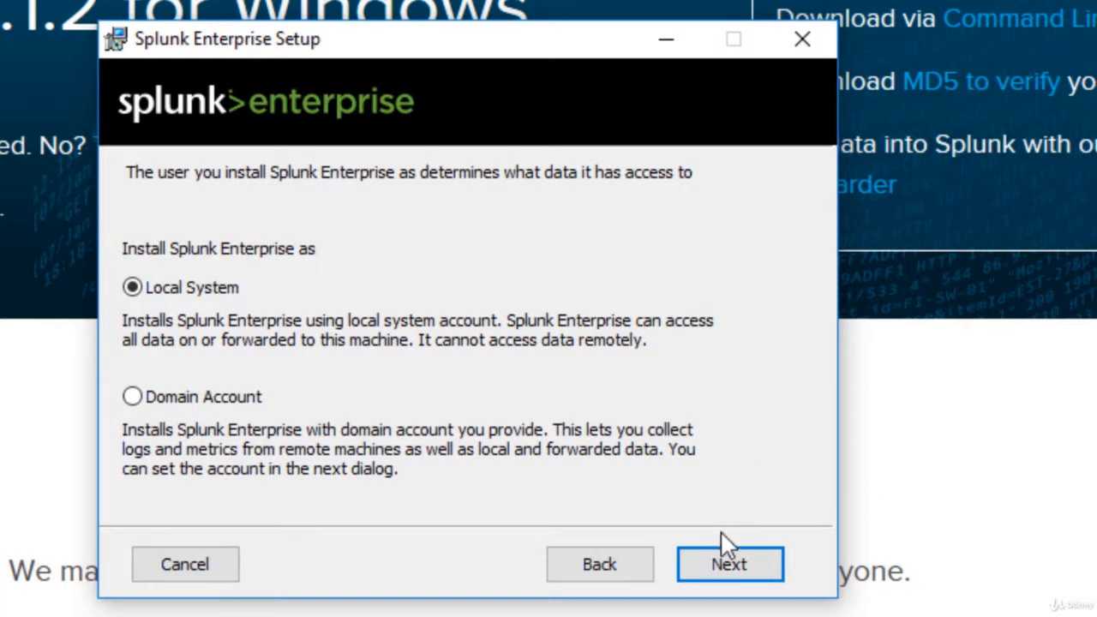
click(729, 565)
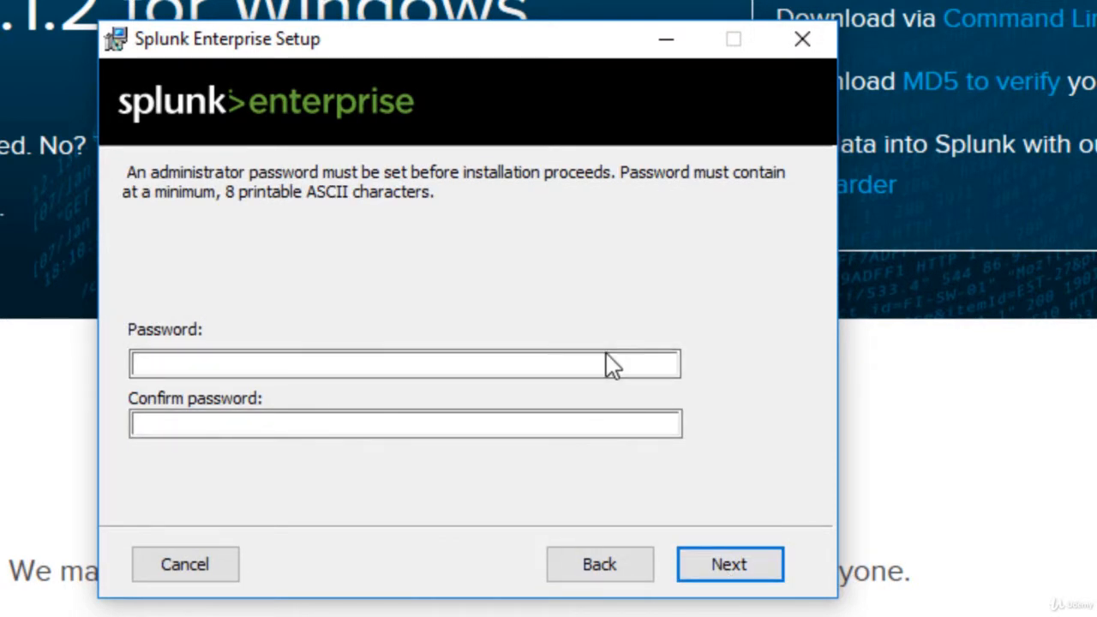
Set and confirm the admin password, install, and finish with Launch browser checked.
click(609, 364)
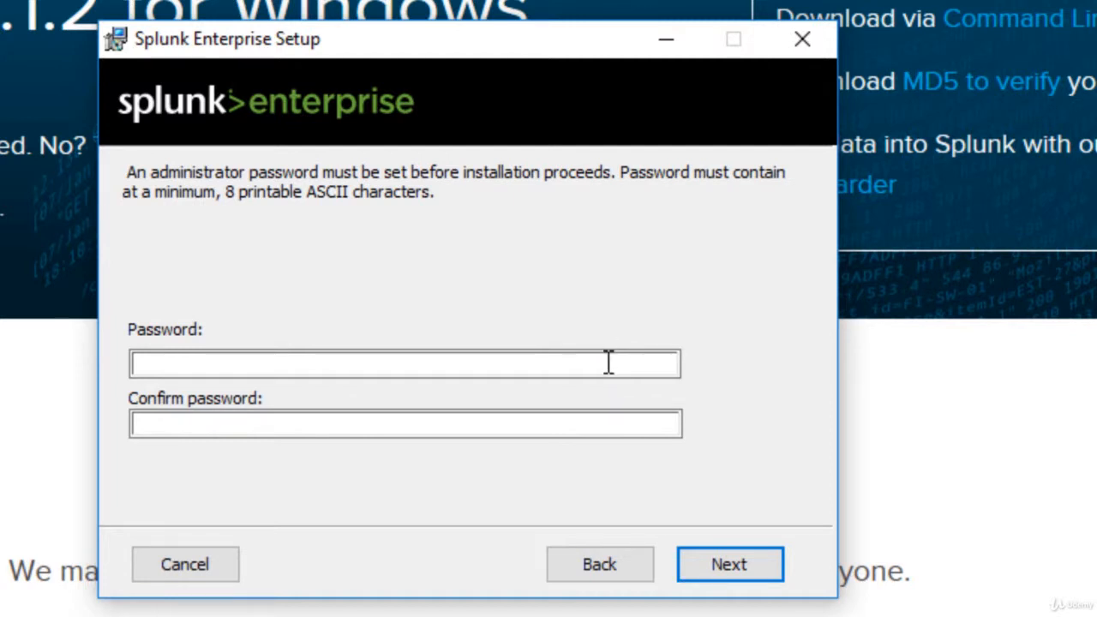
click(731, 564)
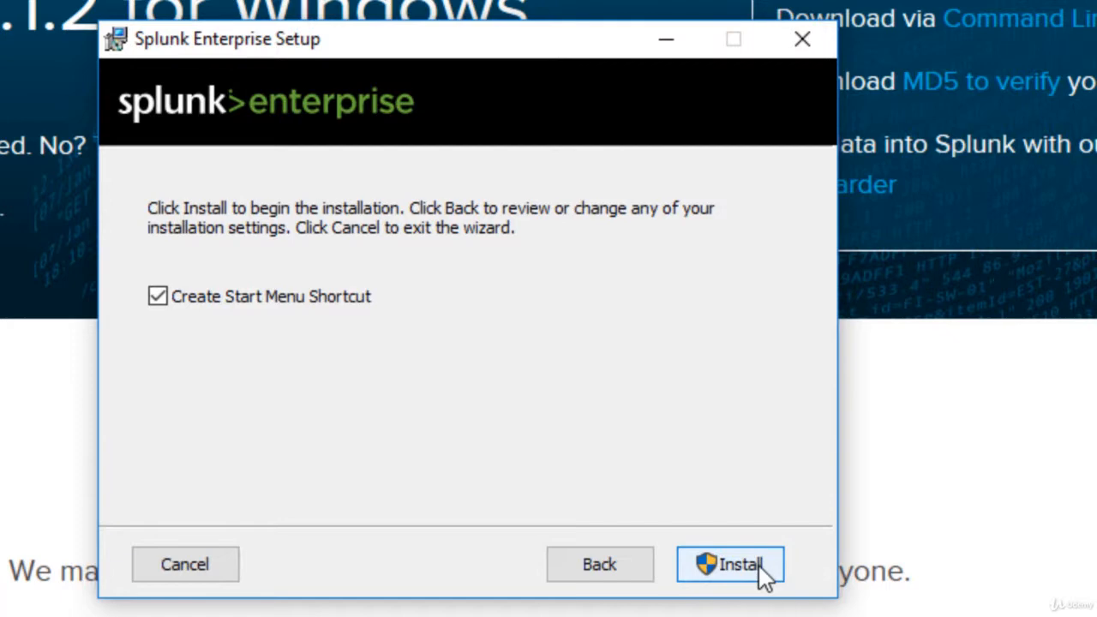
click(744, 564)
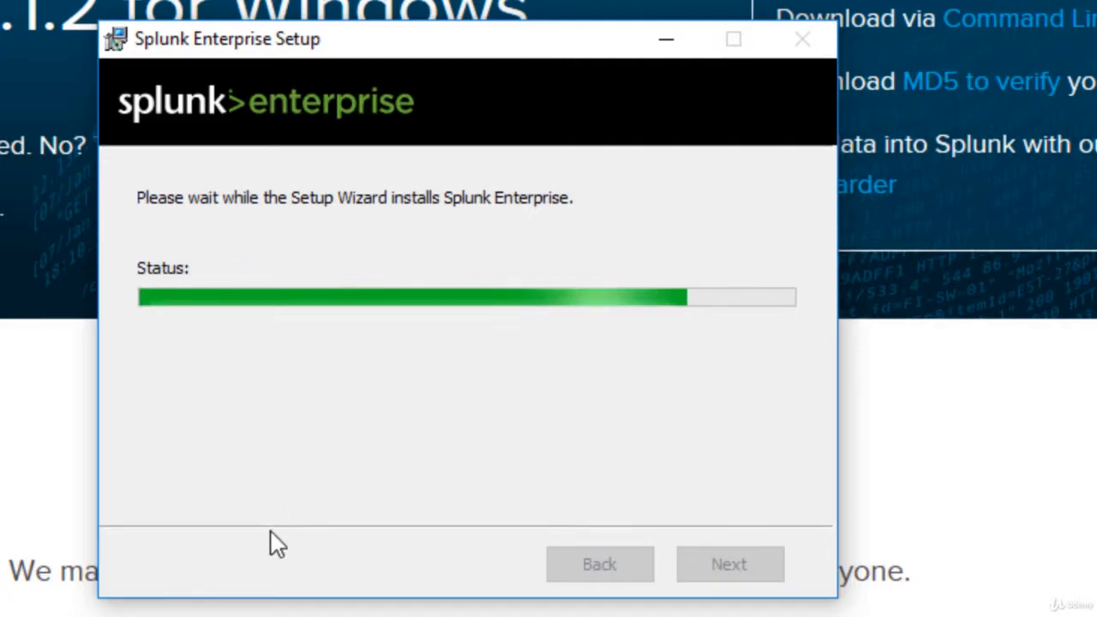
mouse_move(1007, 481)
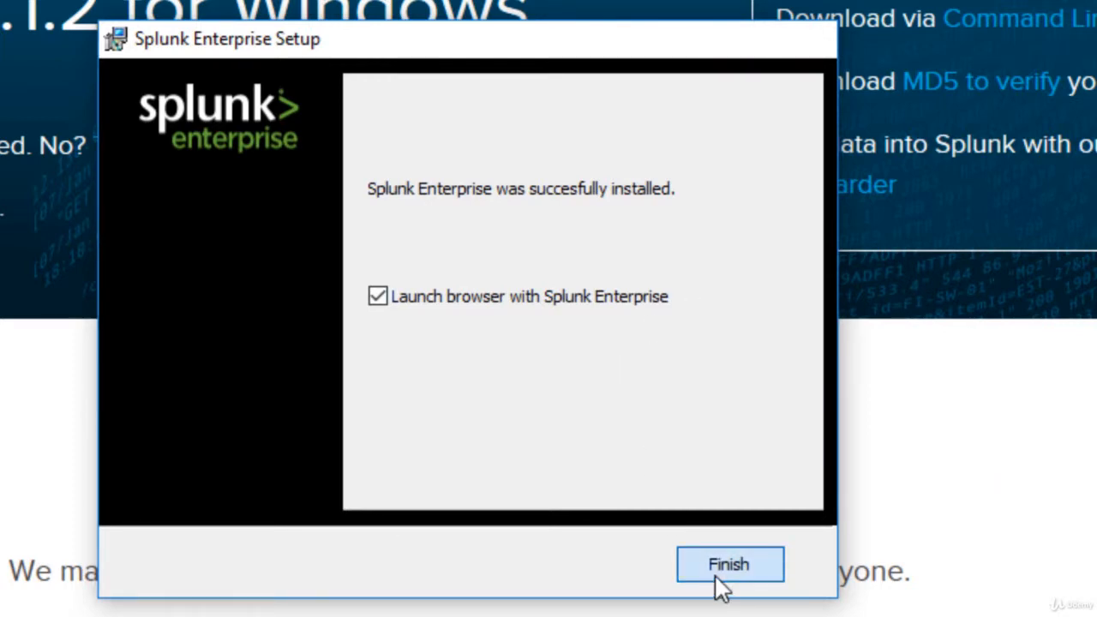
click(730, 564)
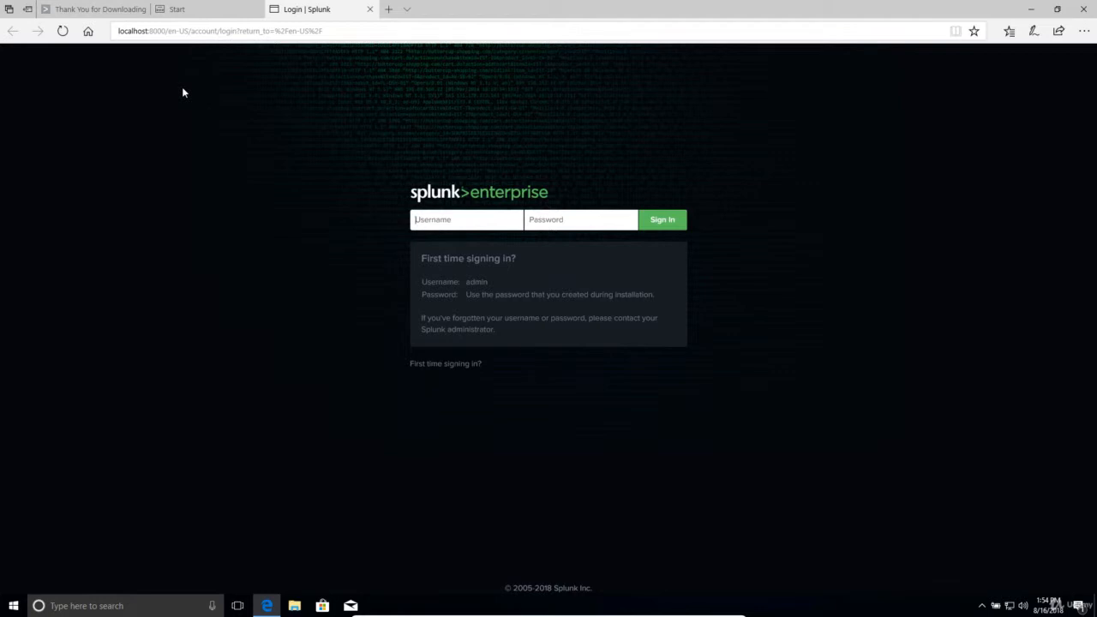
mouse_move(123, 46)
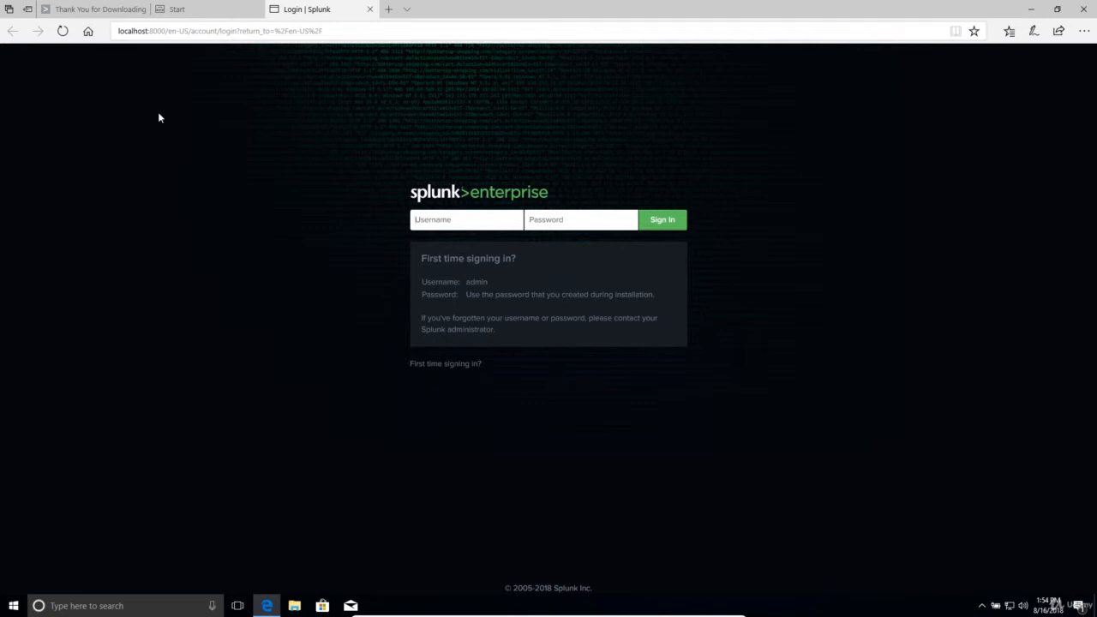
Sign in to Splunk as 'admin' with the administrator password.
click(465, 220)
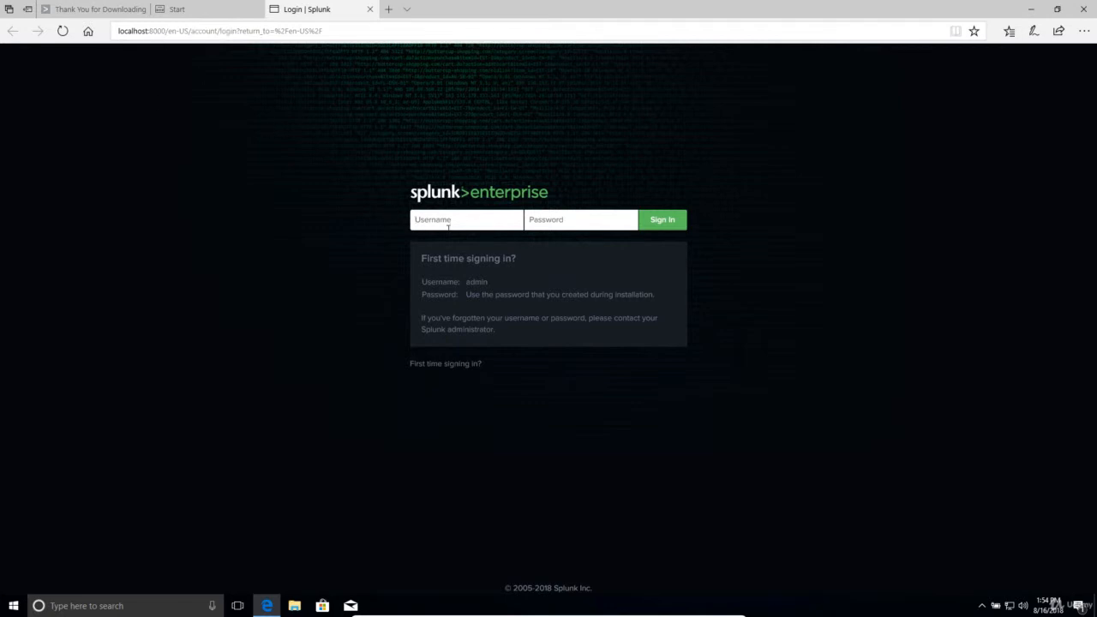
text(admin)
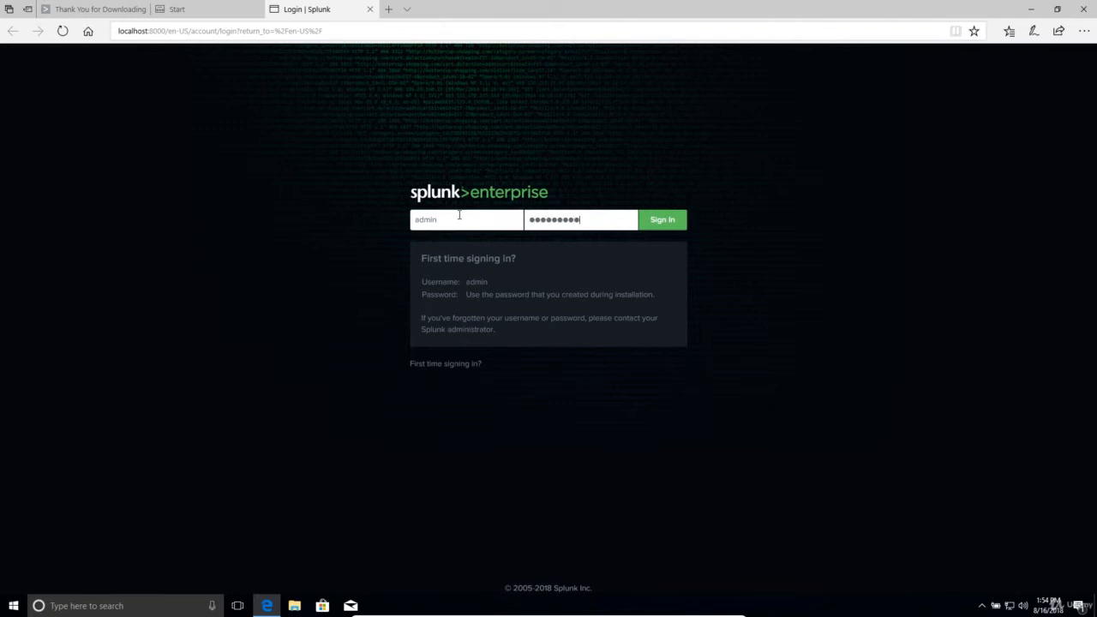
click(662, 220)
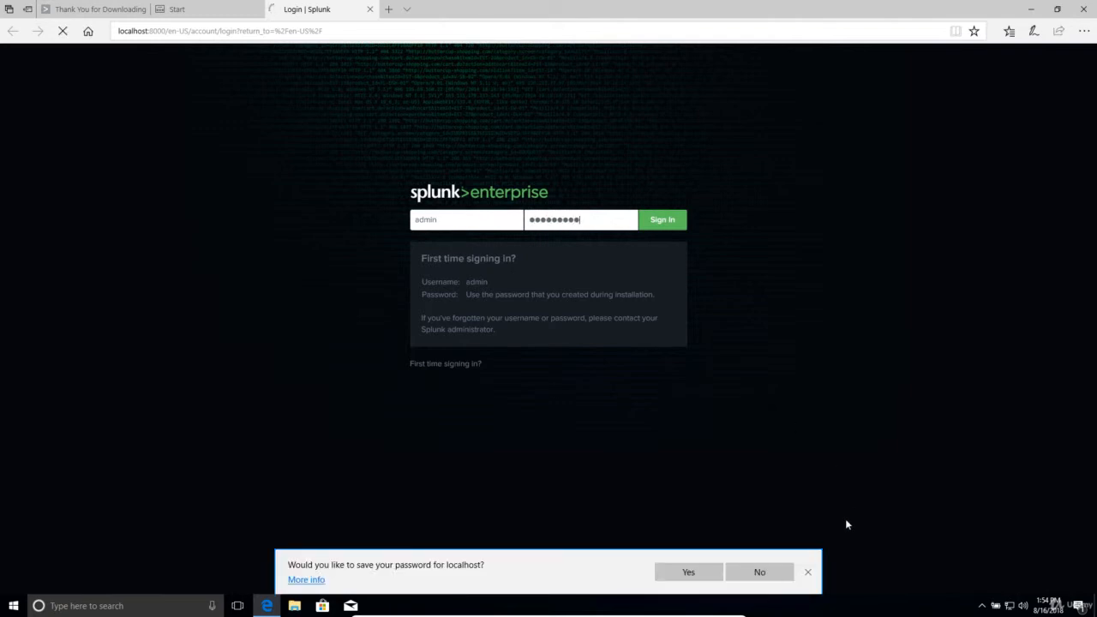
Uncheck both usage-data sharing options in the Help us improve dialog and confirm.
click(661, 219)
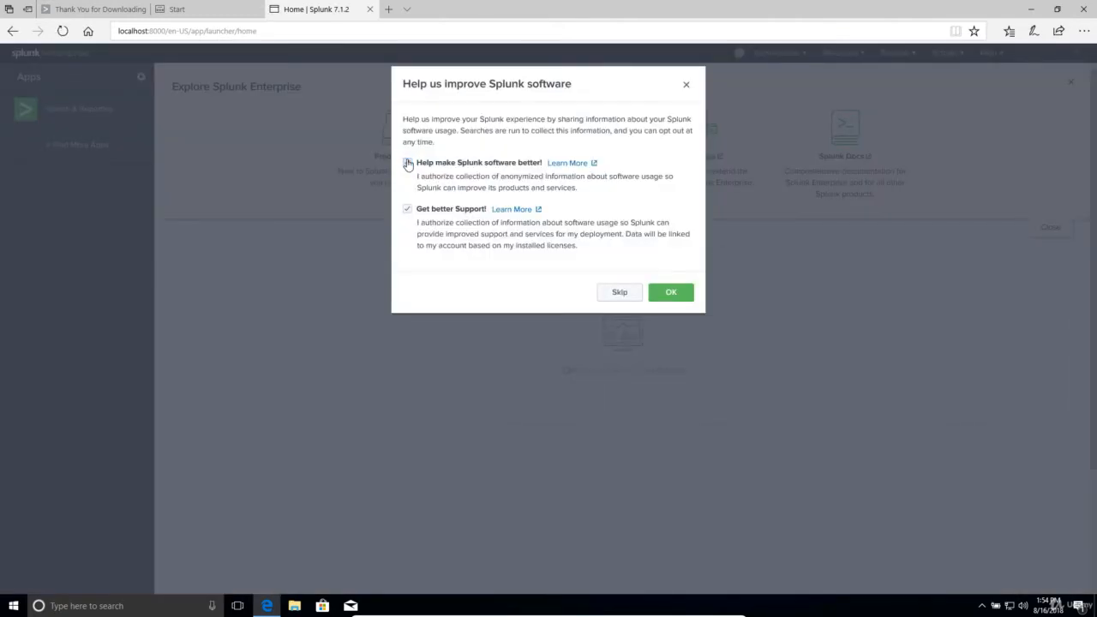
click(407, 209)
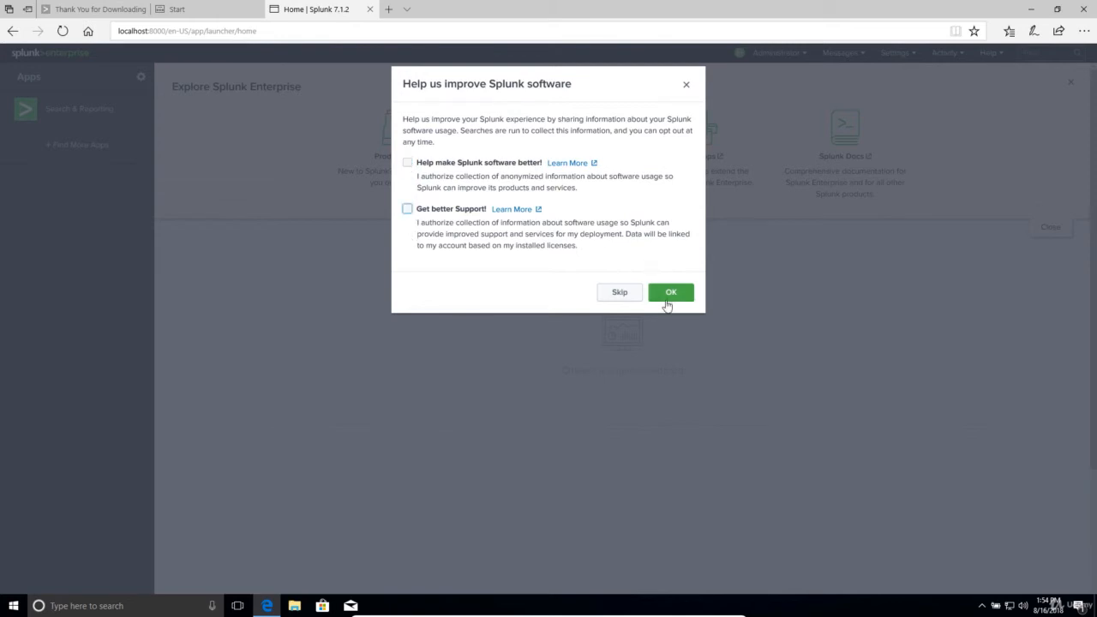
click(671, 292)
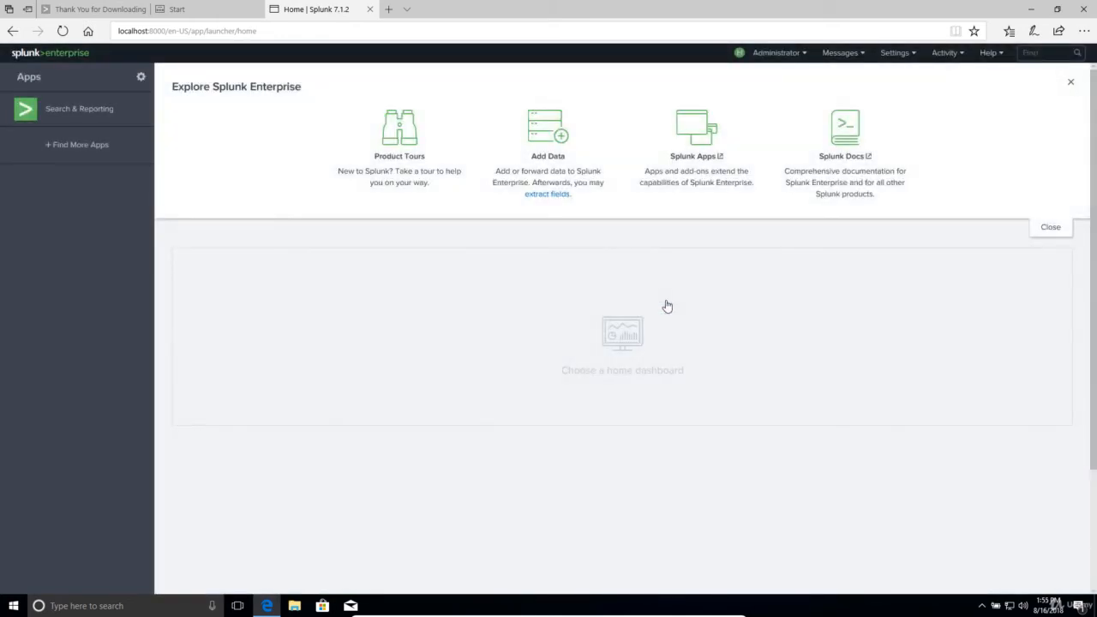